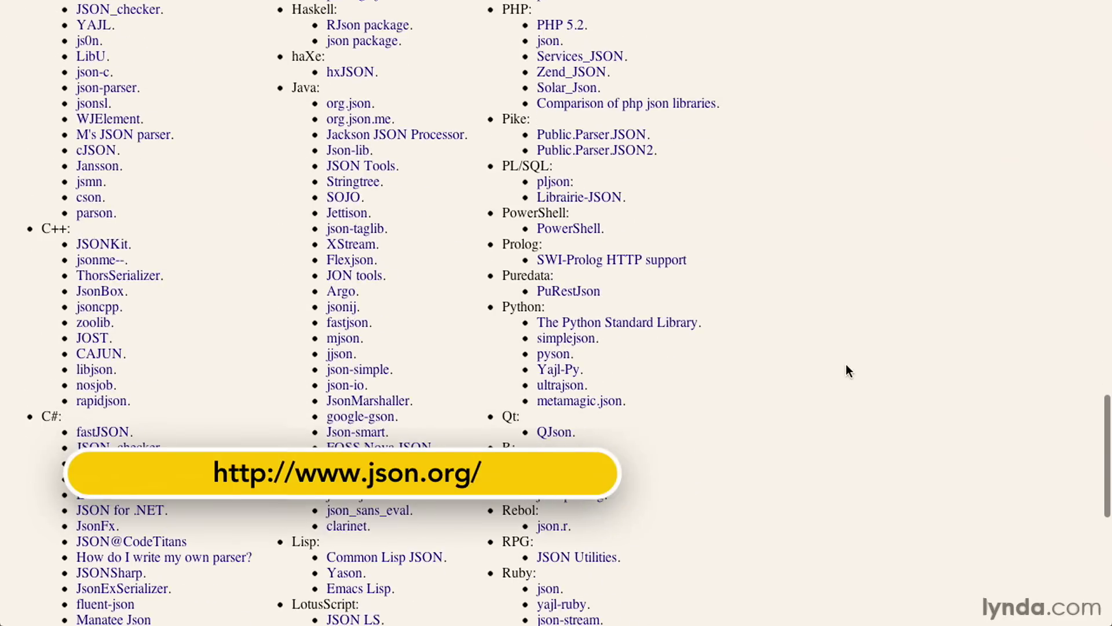
scroll("down", 3)
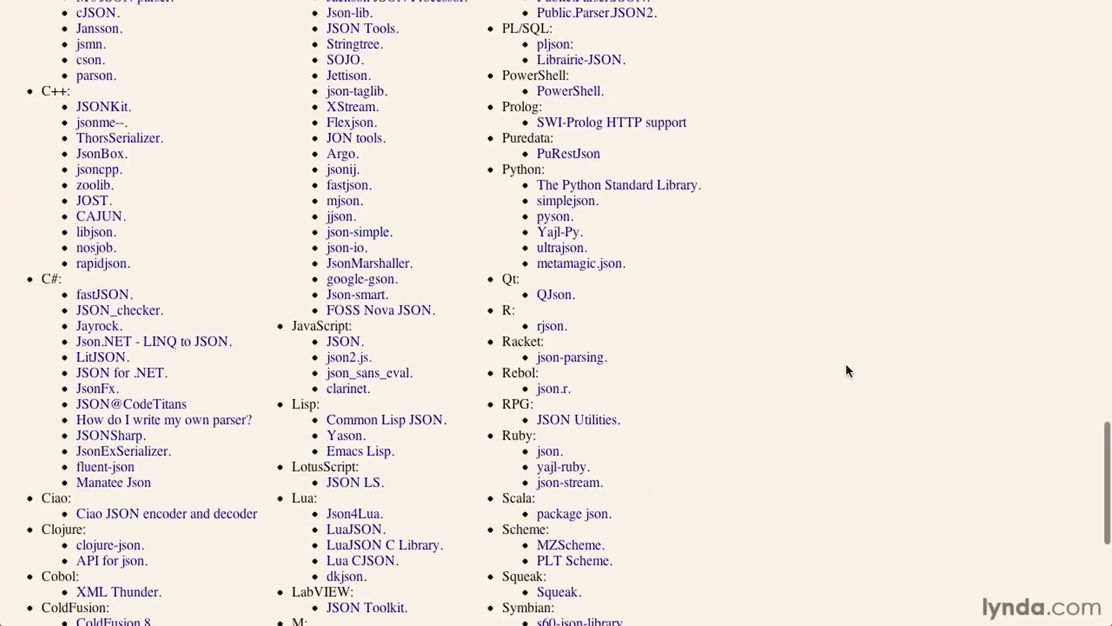